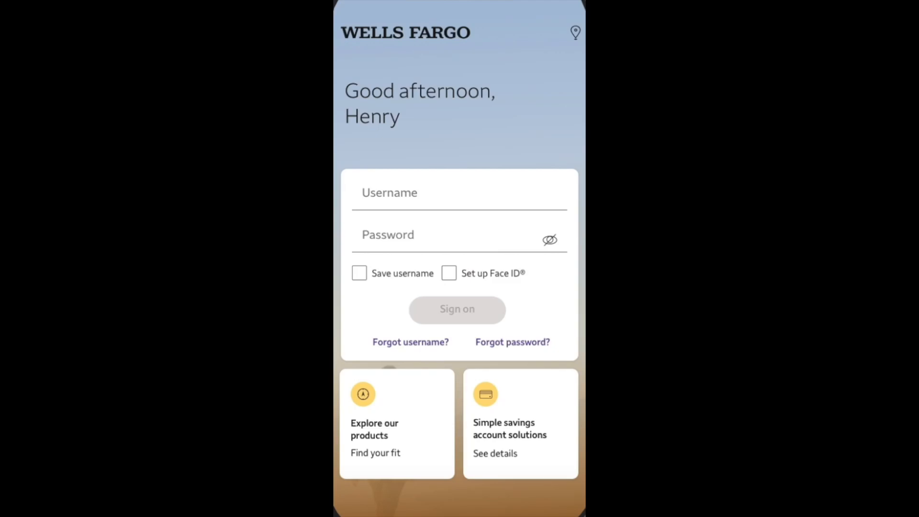
Sign in to reach the accounts overview with checking and savings balances
{"action": "left_click", "coordinate": [456, 310]}
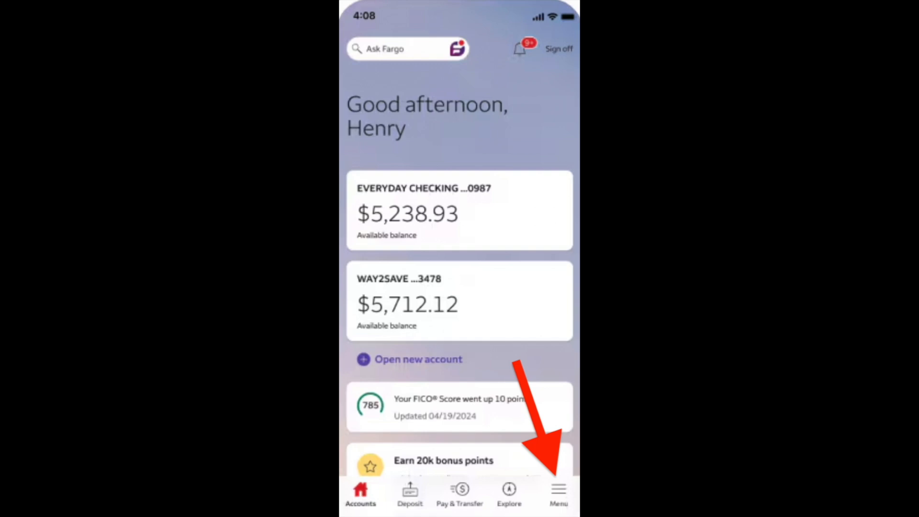
Go through the Menu to the Account Services list containing Overdraft Protection
{"action": "left_click", "coordinate": [557, 492]}
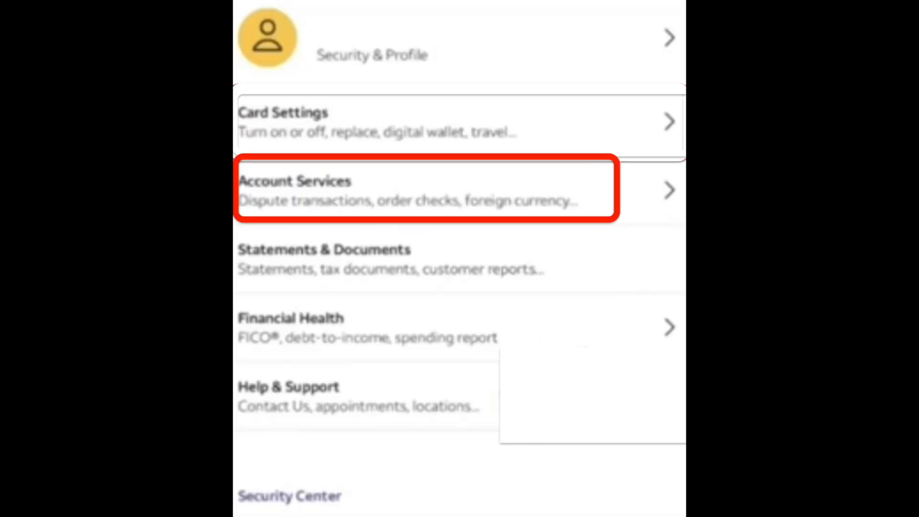
{"action": "left_click", "coordinate": [425, 189]}
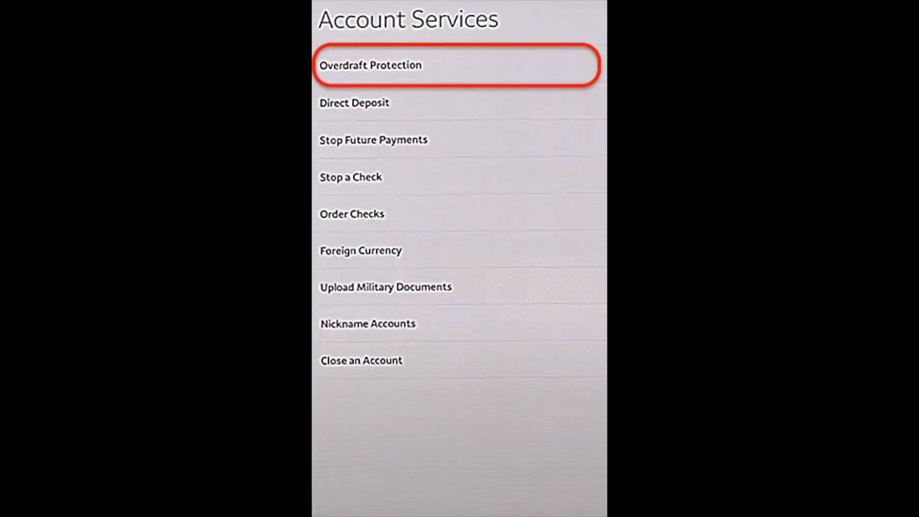